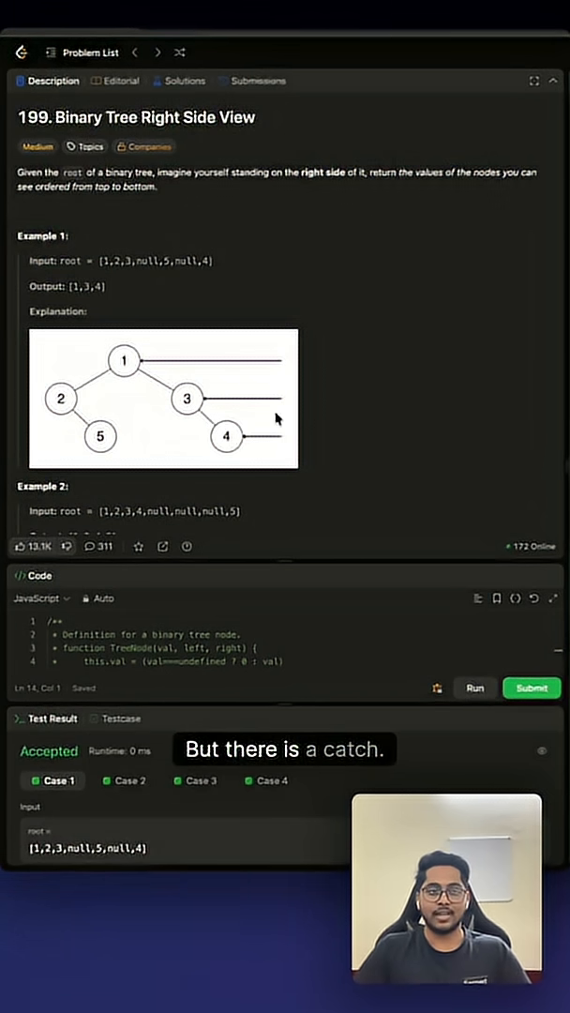
Scroll down through the problem examples toward the code editor.
{"action": "scroll", "scroll_direction": "down", "scroll_amount": 3}
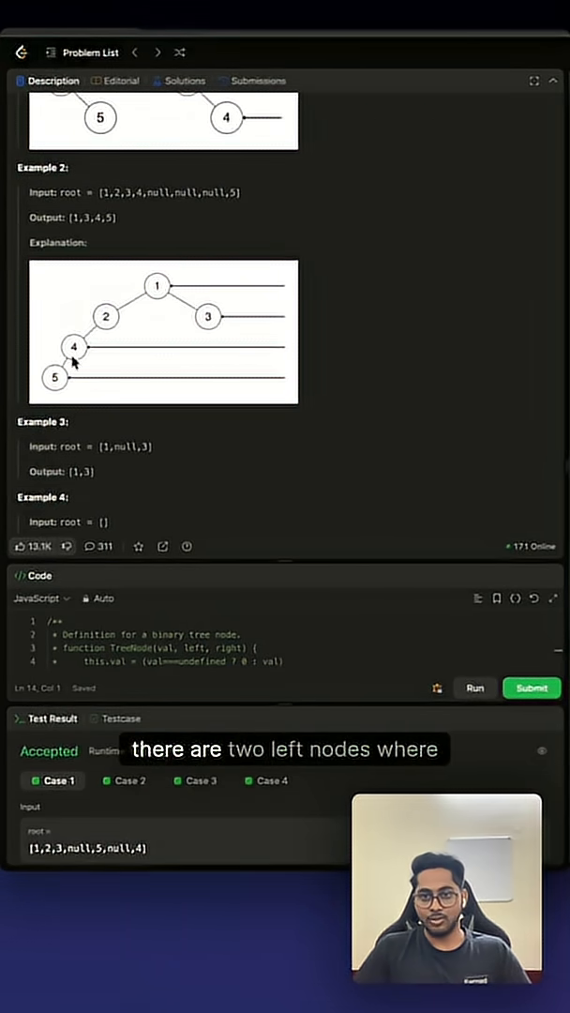
{"action": "mouse_move", "coordinate": [111, 340]}
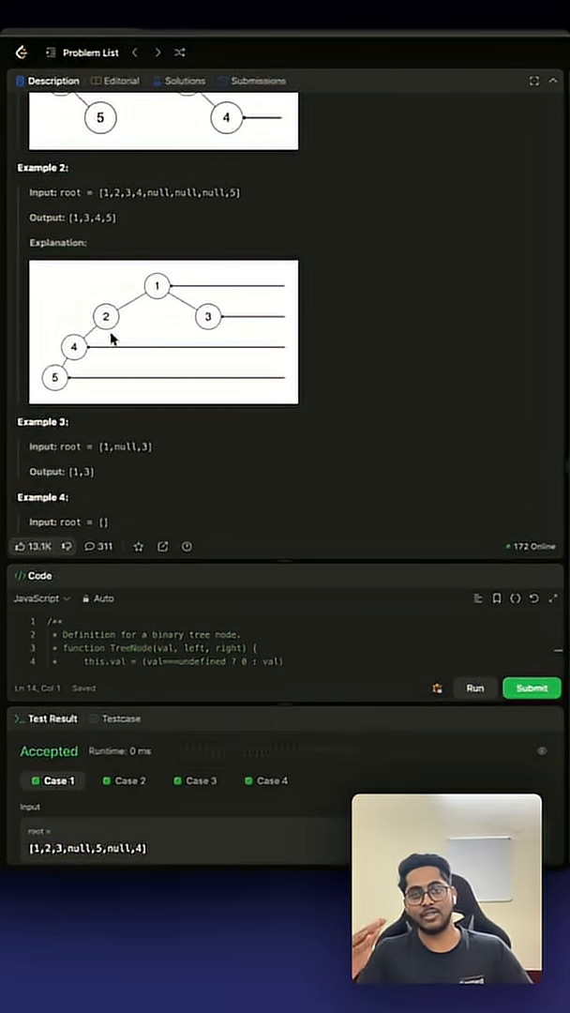
{"action": "mouse_move", "coordinate": [199, 336]}
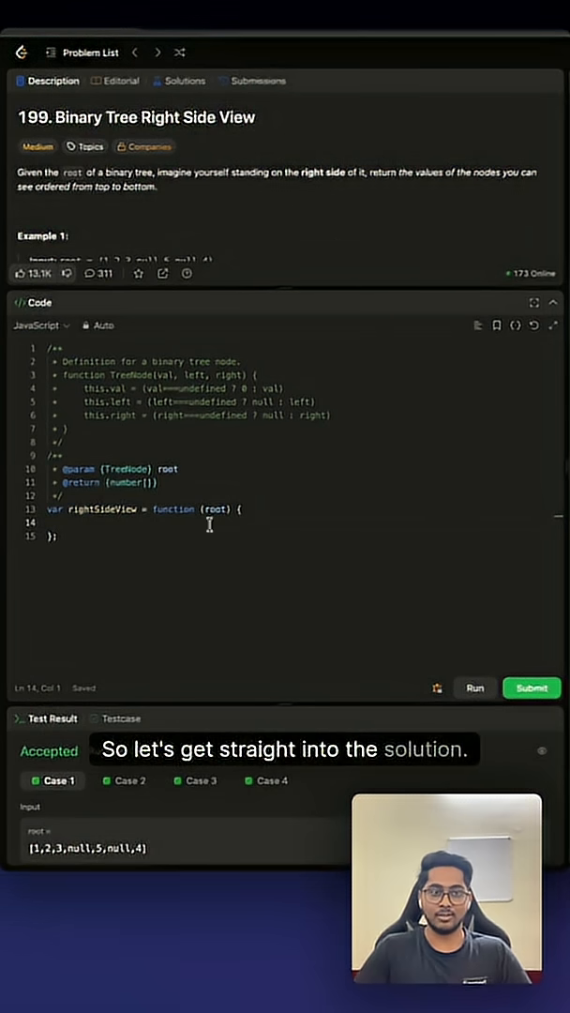
Declare const res = [] and const q = new Queue(), then q.push(root).
{"action": "type", "text": "const res = [];"}
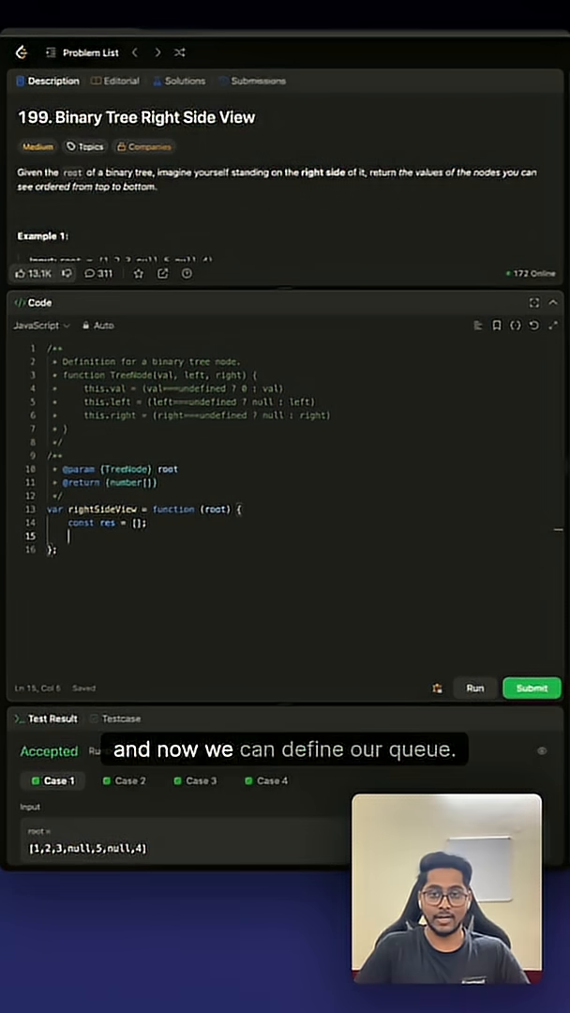
{"action": "type", "text": "const q = new Queue("}
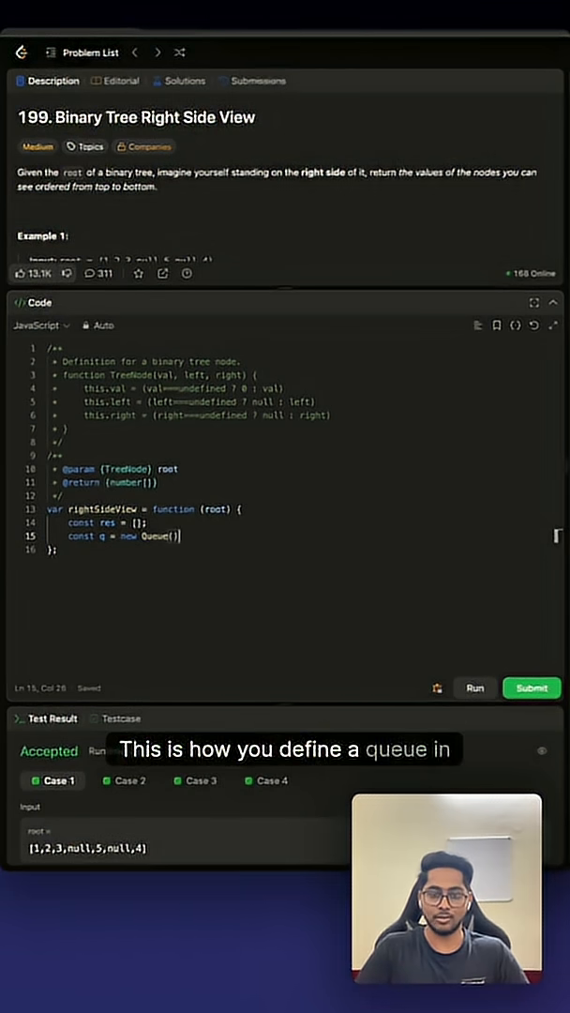
{"action": "key", "text": "Enter"}
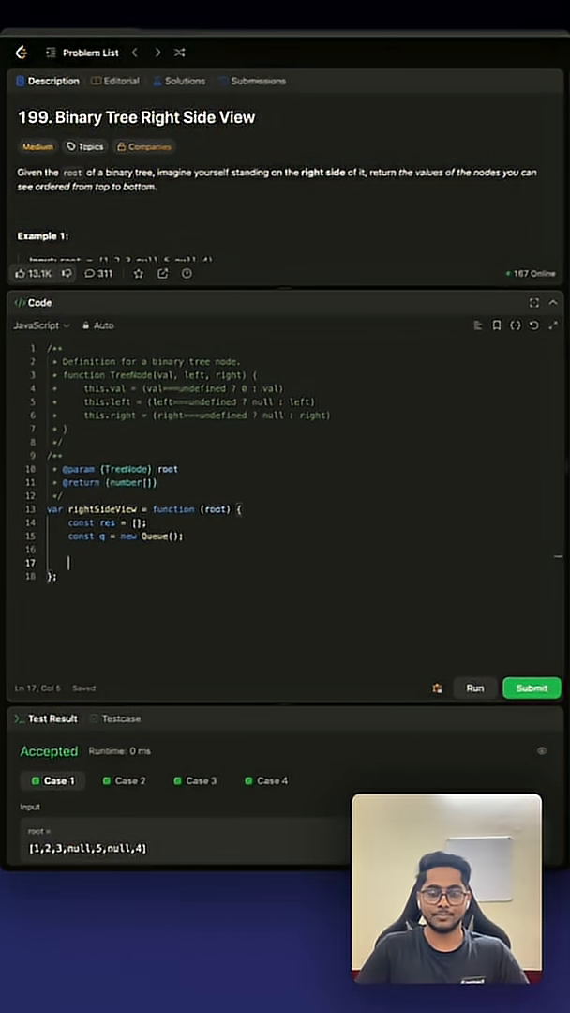
{"action": "type", "text": "q.push("}
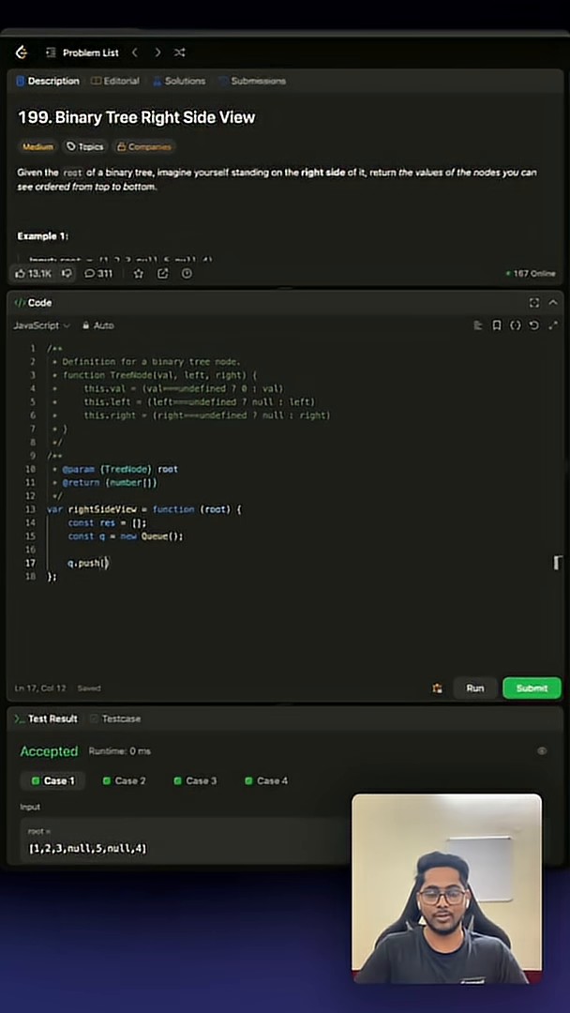
{"action": "type", "text": "root);"}
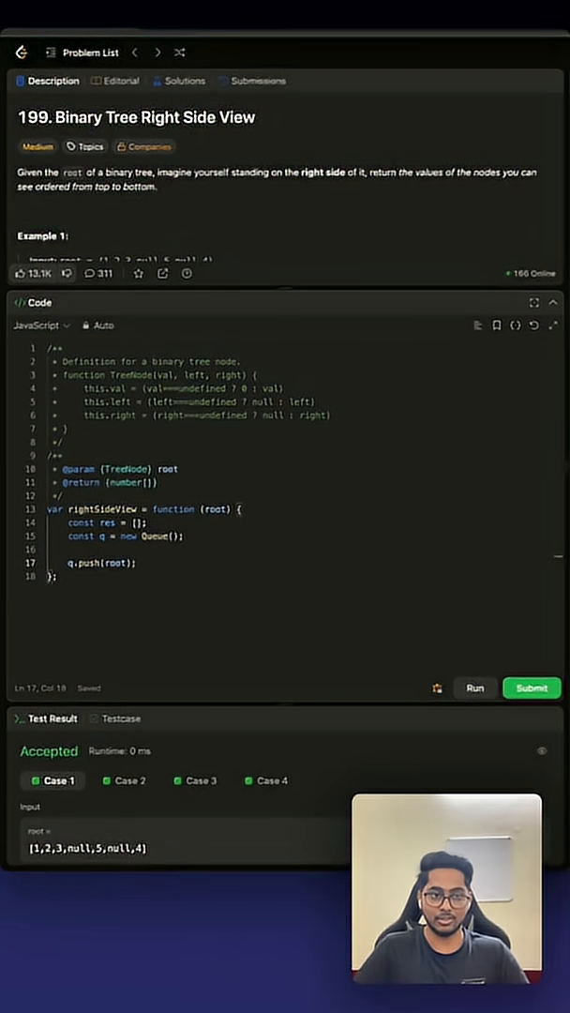
Start while(!q.isEmpty()) with let rightSide = 0 and const qLen = q.size().
{"action": "type", "text": "while(!)"}
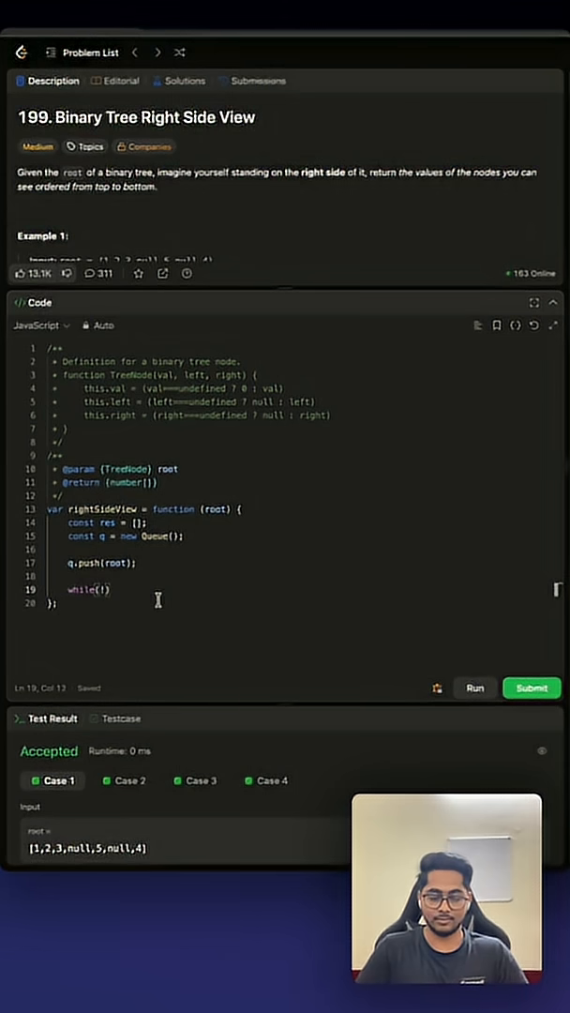
{"action": "type", "text": "q."}
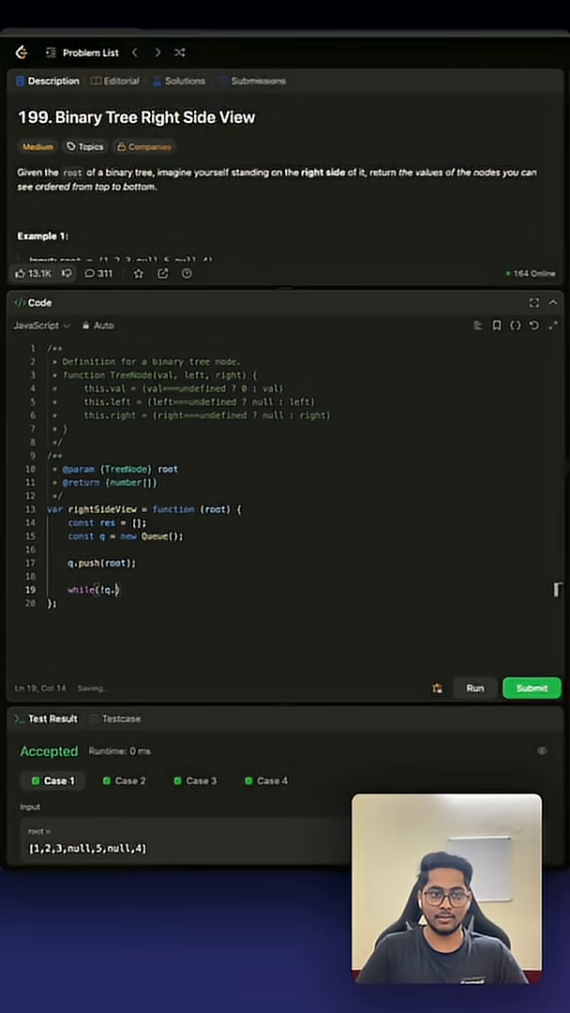
{"action": "type", "text": ".isEmpty()){"}
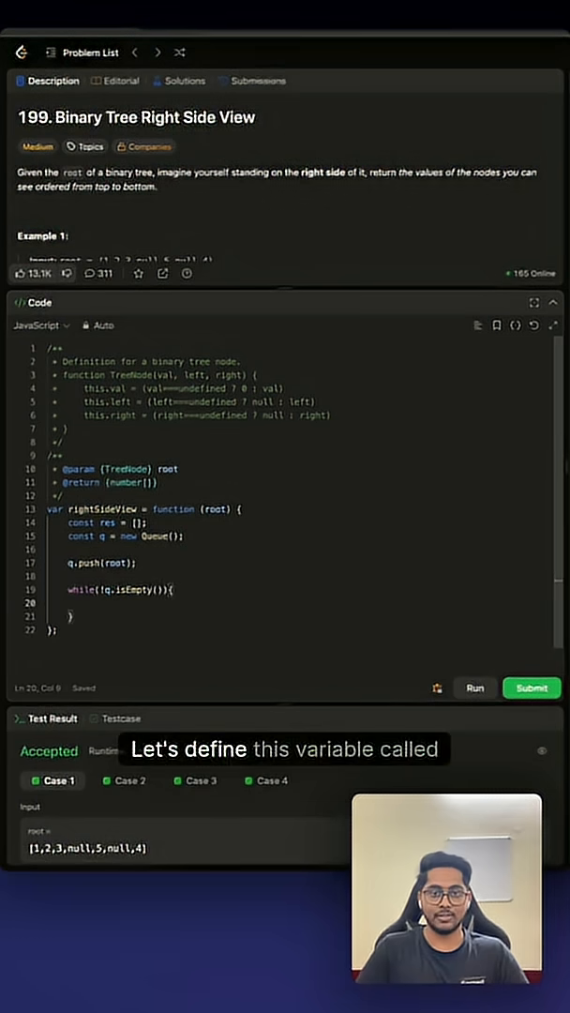
{"action": "type", "text": "let"}
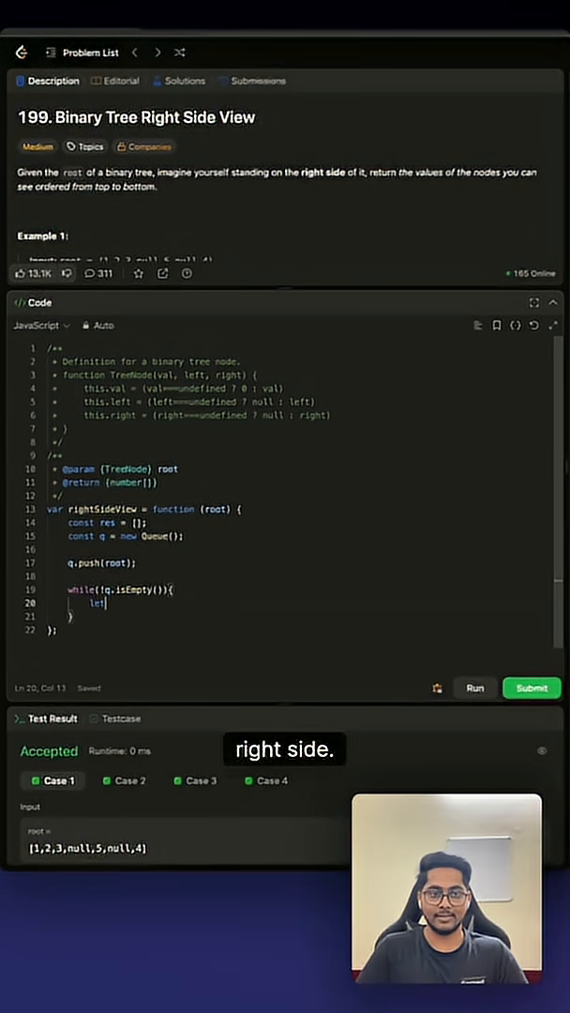
{"action": "type", "text": "rightSide = 0;"}
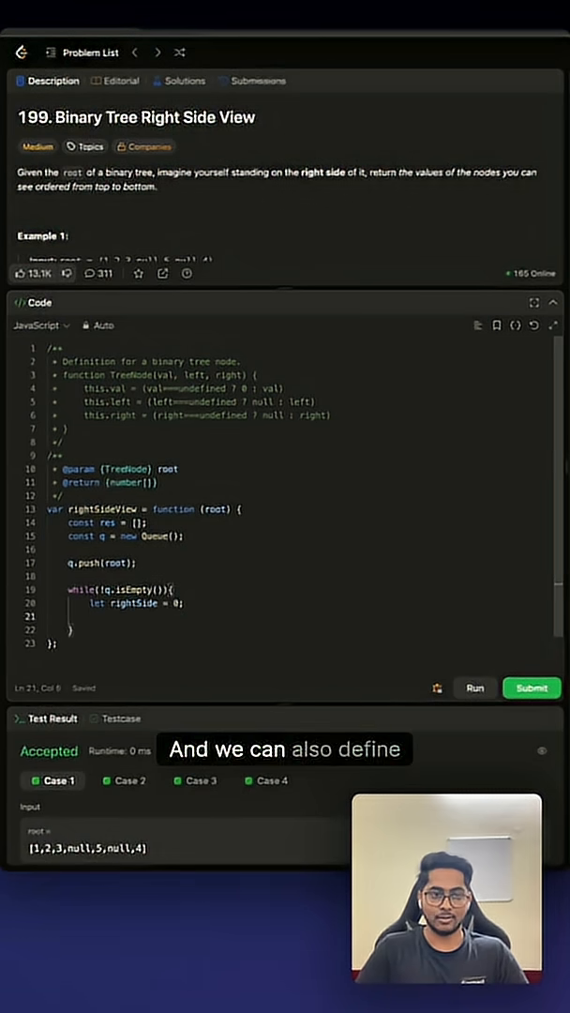
{"action": "type", "text": "const qLen = q.size();"}
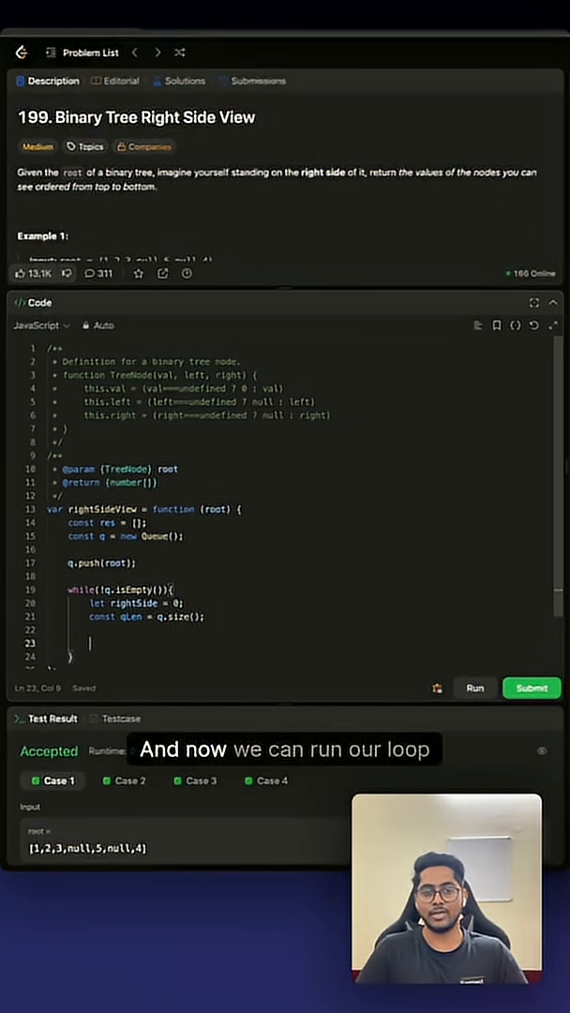
Add for(let i=0; i<qLen; i++) with const node = q.pop().
{"action": "type", "text": "for(let i=0; i<qLen; i++){"}
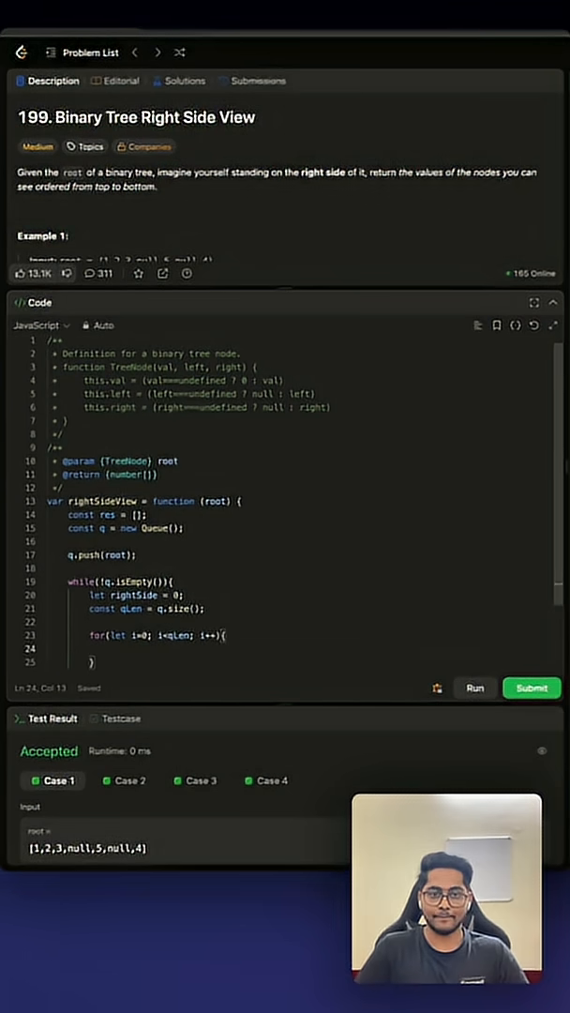
{"action": "type", "text": "const"}
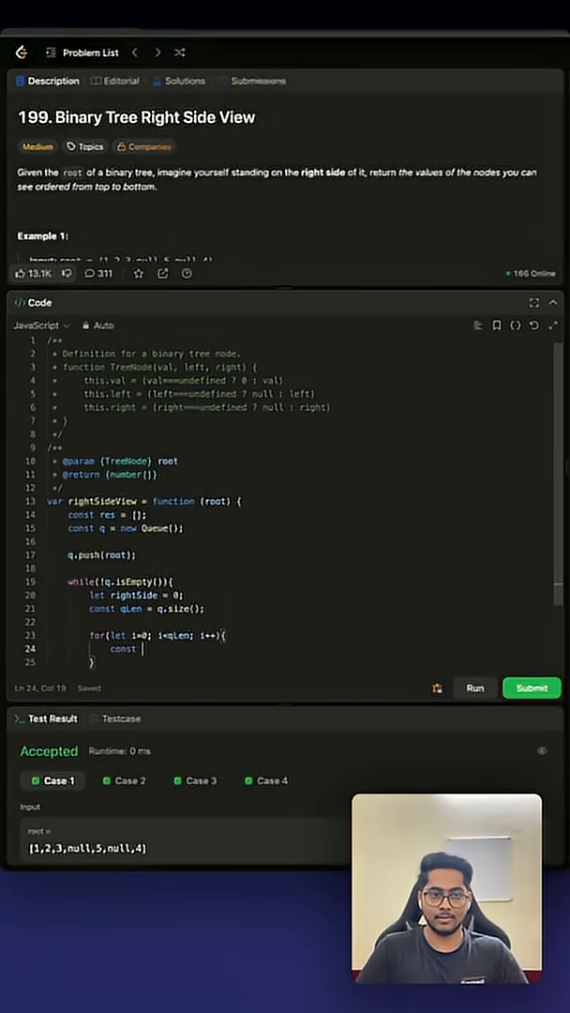
{"action": "type", "text": "node = q"}
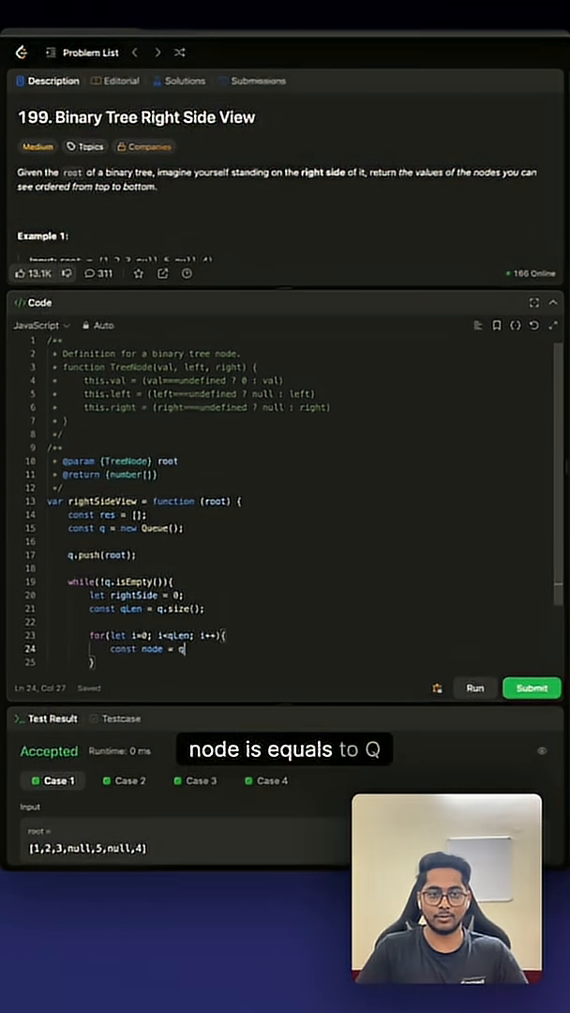
{"action": "type", "text": ".pop();"}
{"action": "type", "text": "if("}
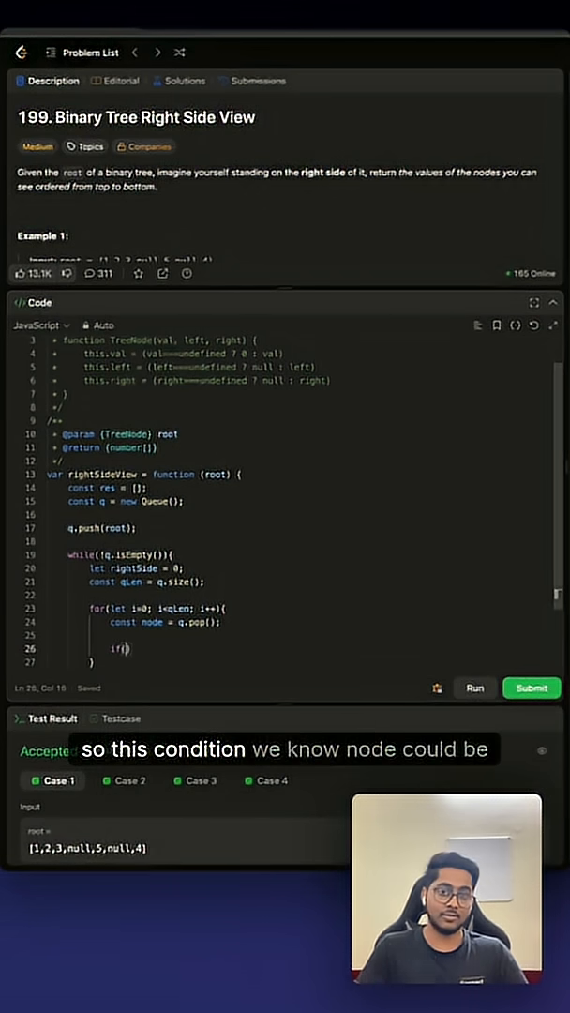
Inside if(node), set rightSide = node and push node.left and node.right.
{"action": "type", "text": "node"}
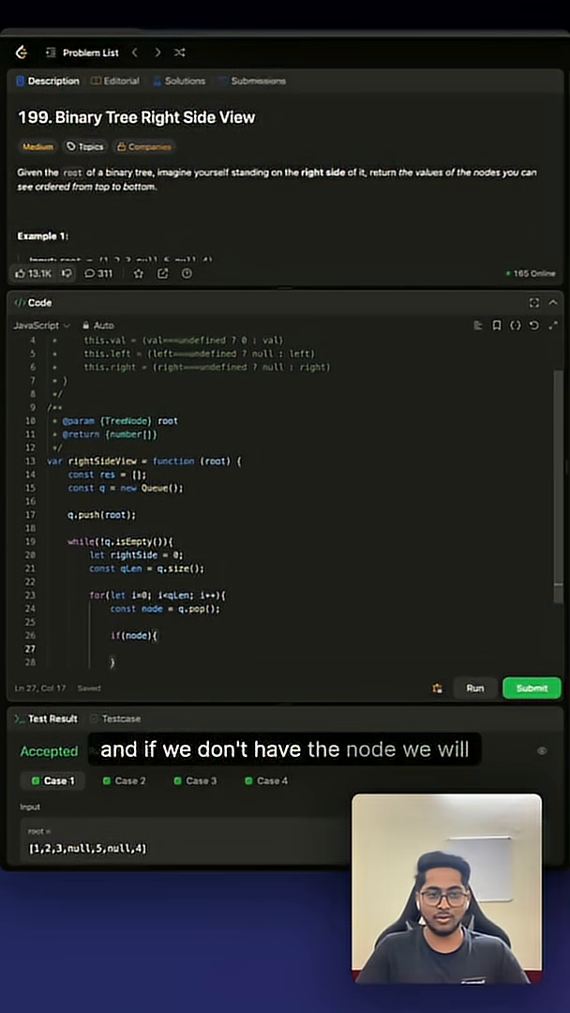
{"action": "type", "text": "r"}
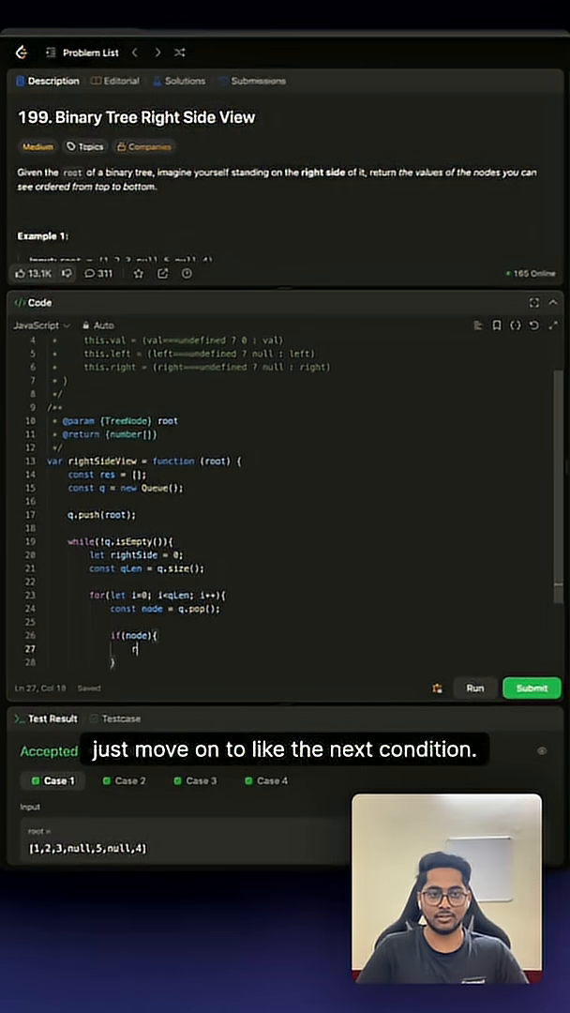
{"action": "type", "text": "rightSide"}
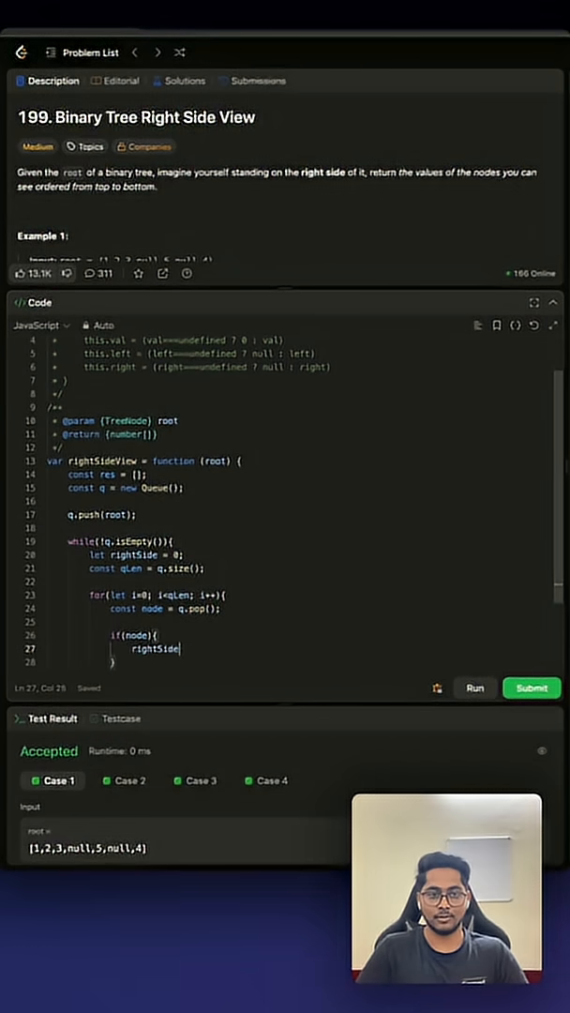
{"action": "type", "text": "q.push(node.left);"}
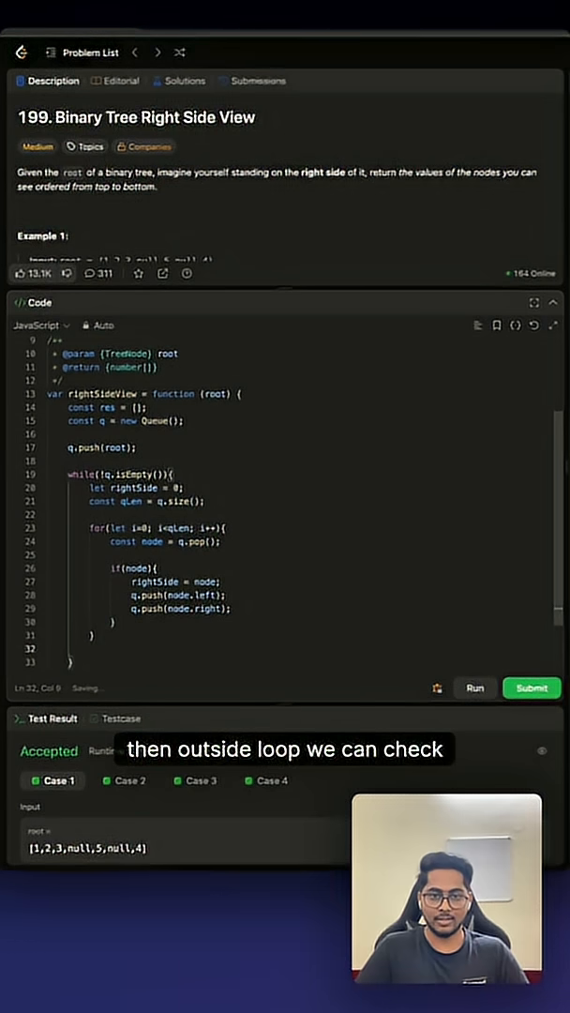
Add if(rightSide) res.push(rightSide.val) and return res, then run the test cases.
{"action": "type", "text": "if(r)"}
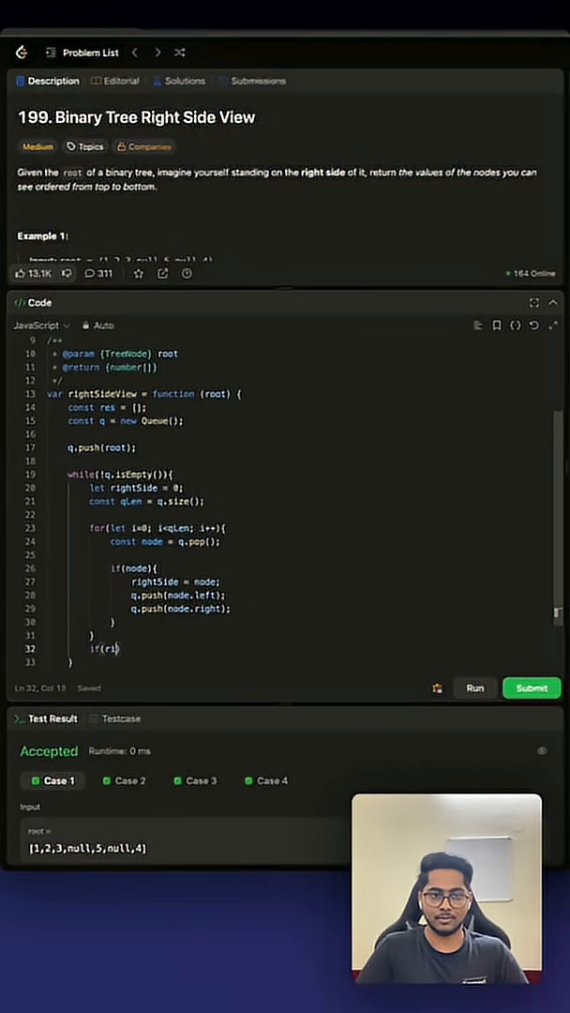
{"action": "type", "text": "ightSide)"}
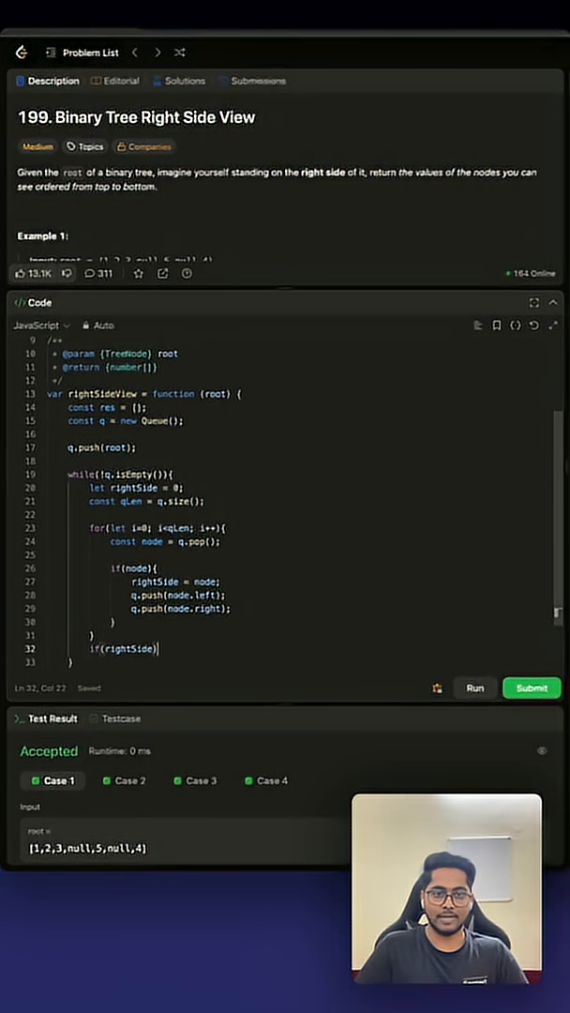
{"action": "type", "text": "res.p"}
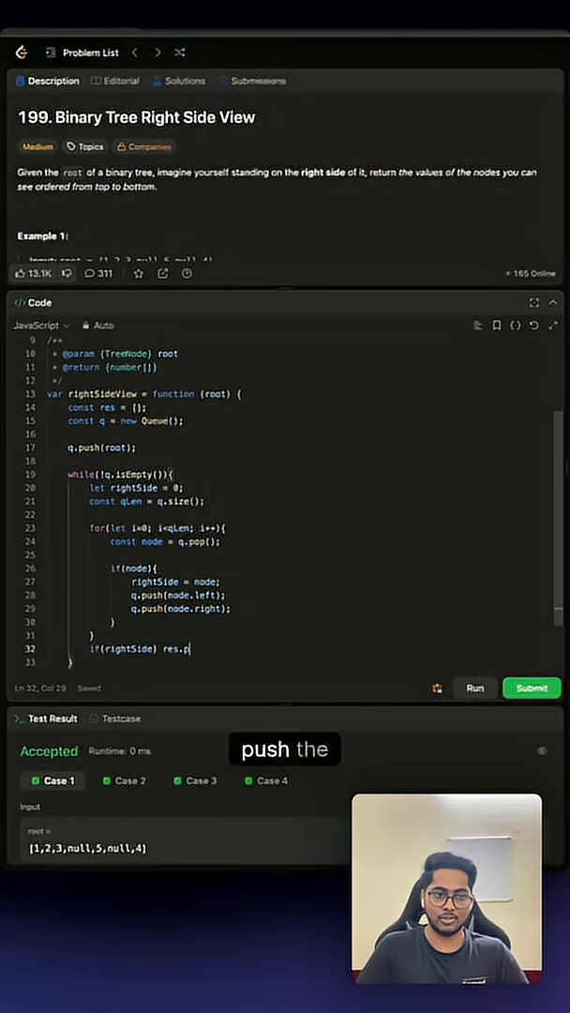
{"action": "type", "text": "ush(rightSide.val);"}
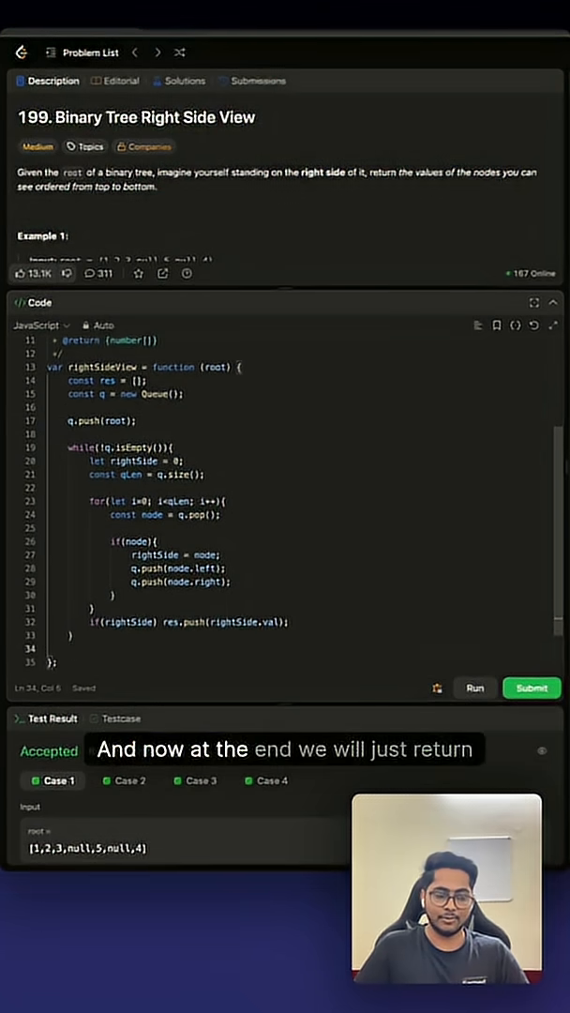
{"action": "type", "text": "return res;"}
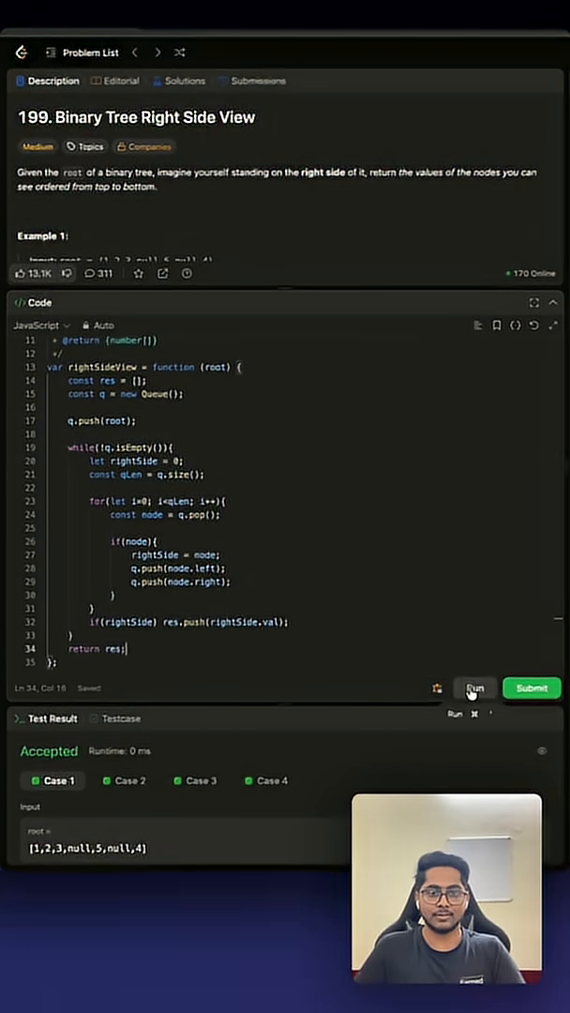
{"action": "left_click", "coordinate": [472, 687]}
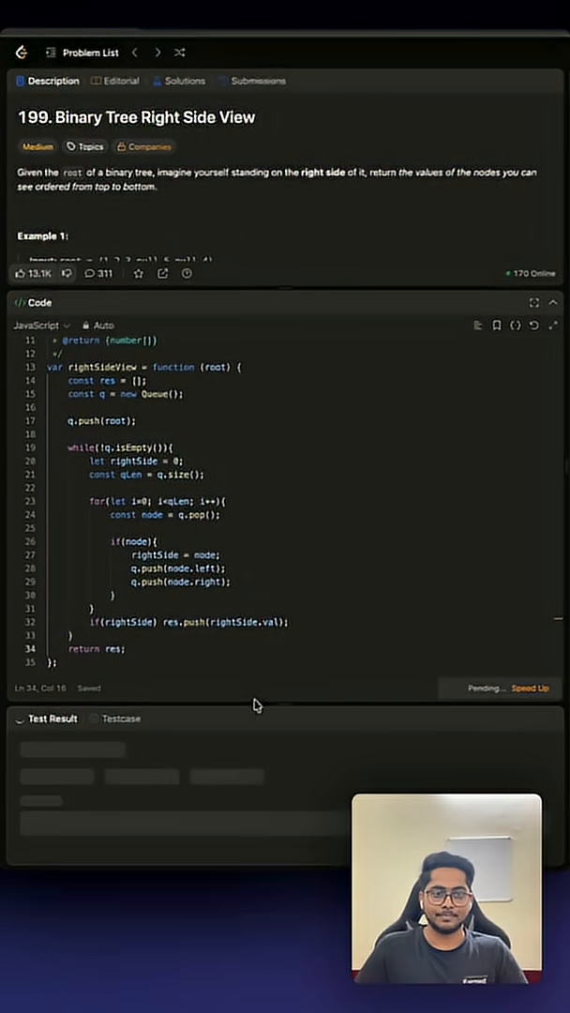